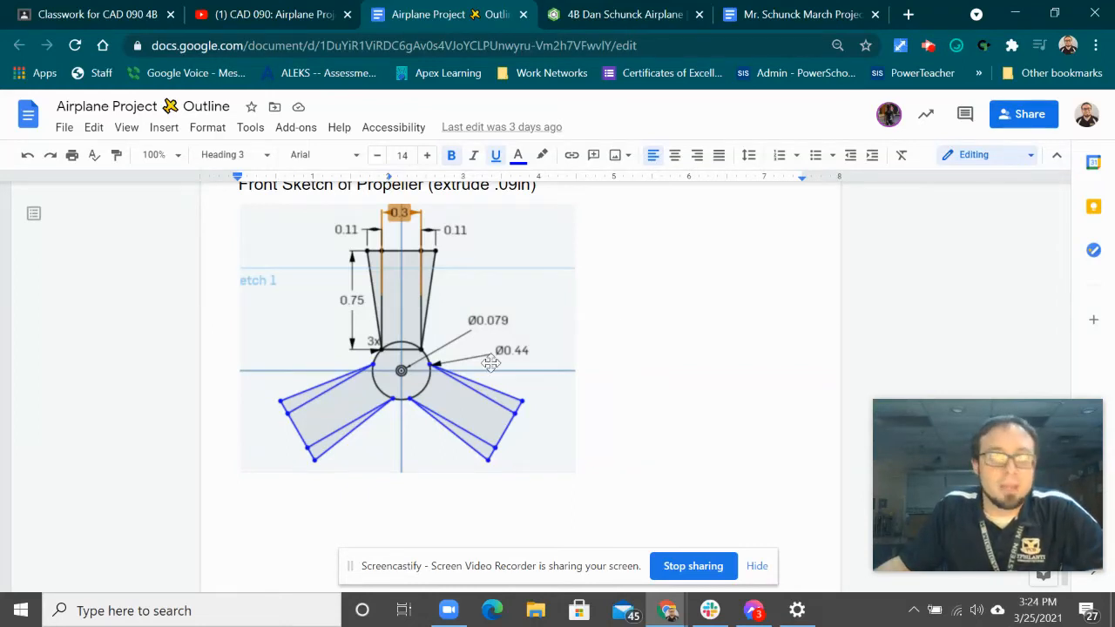
{"action": "mouse_move", "coordinate": [408, 373]}
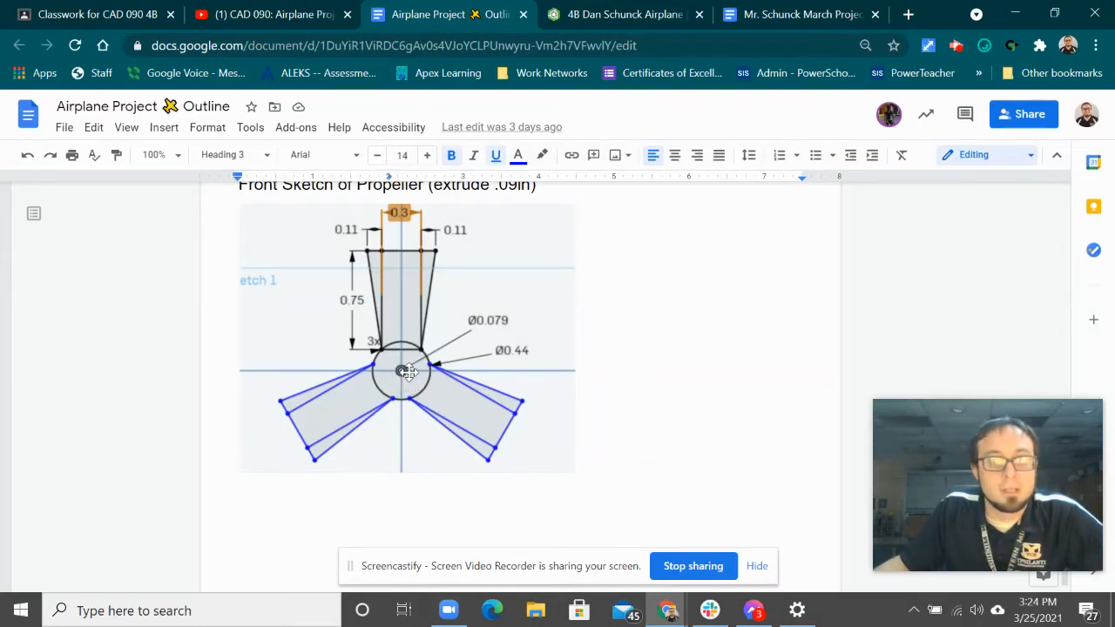
{"action": "mouse_move", "coordinate": [404, 364]}
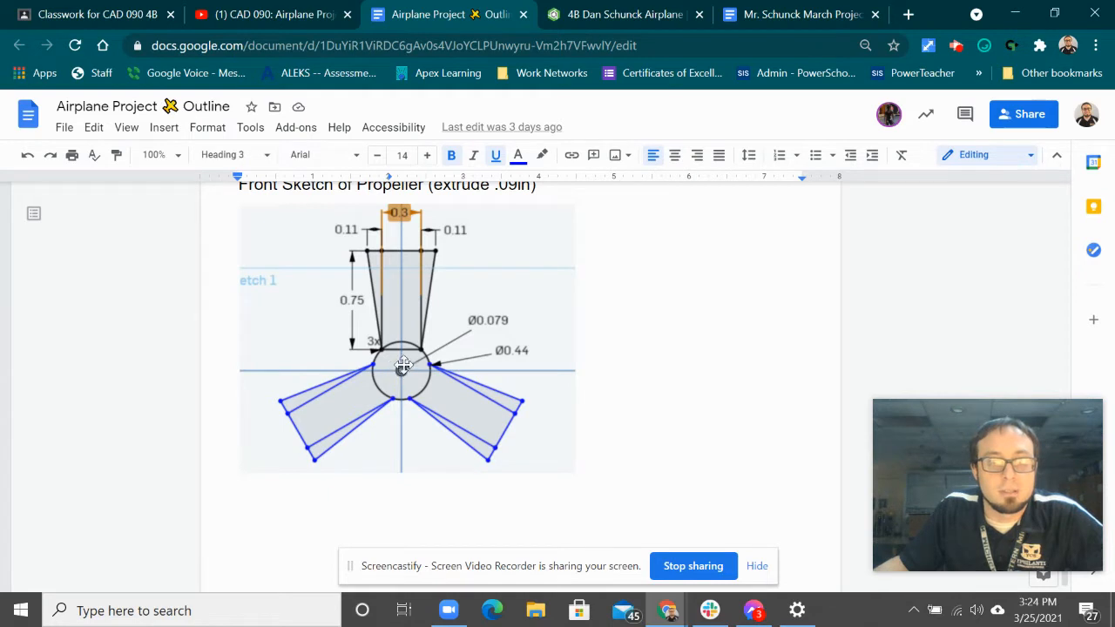
{"action": "mouse_move", "coordinate": [425, 268]}
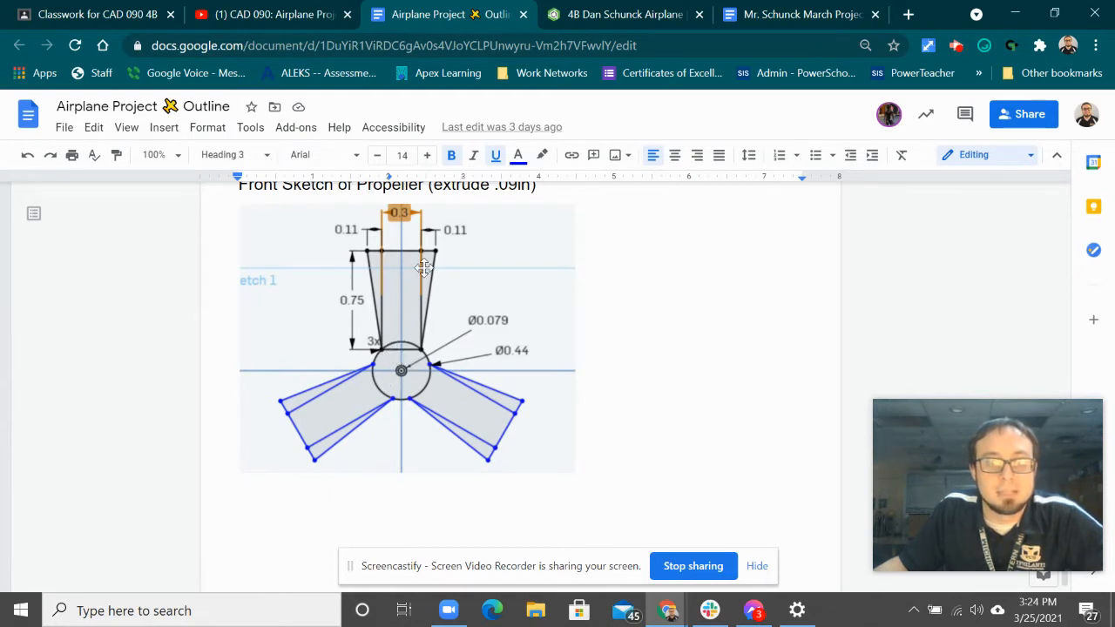
{"action": "mouse_move", "coordinate": [523, 269]}
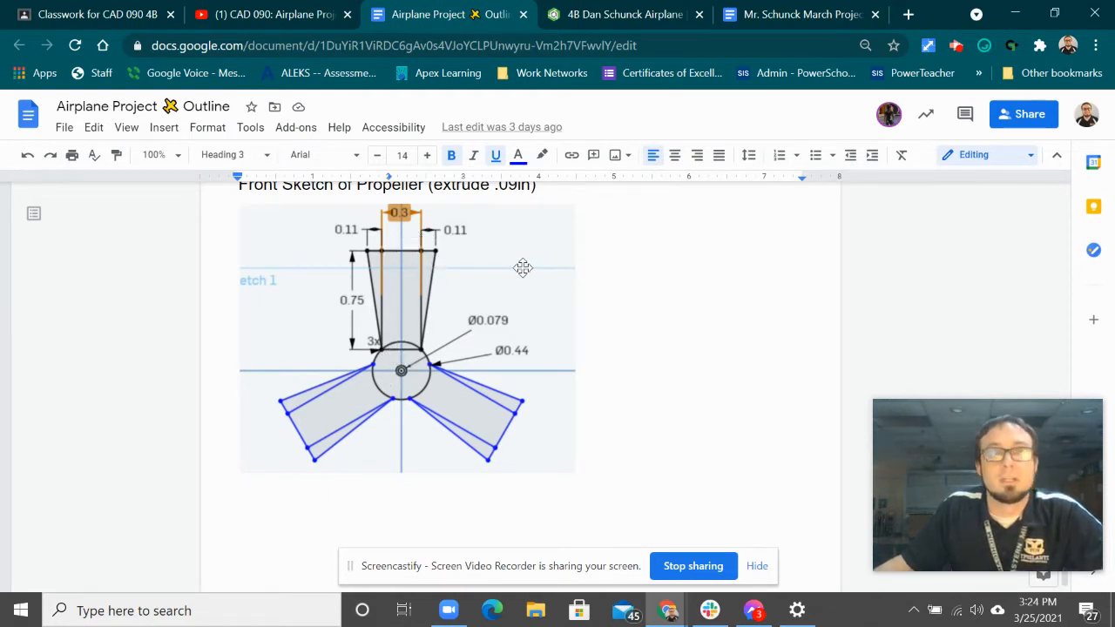
{"action": "mouse_move", "coordinate": [624, 14]}
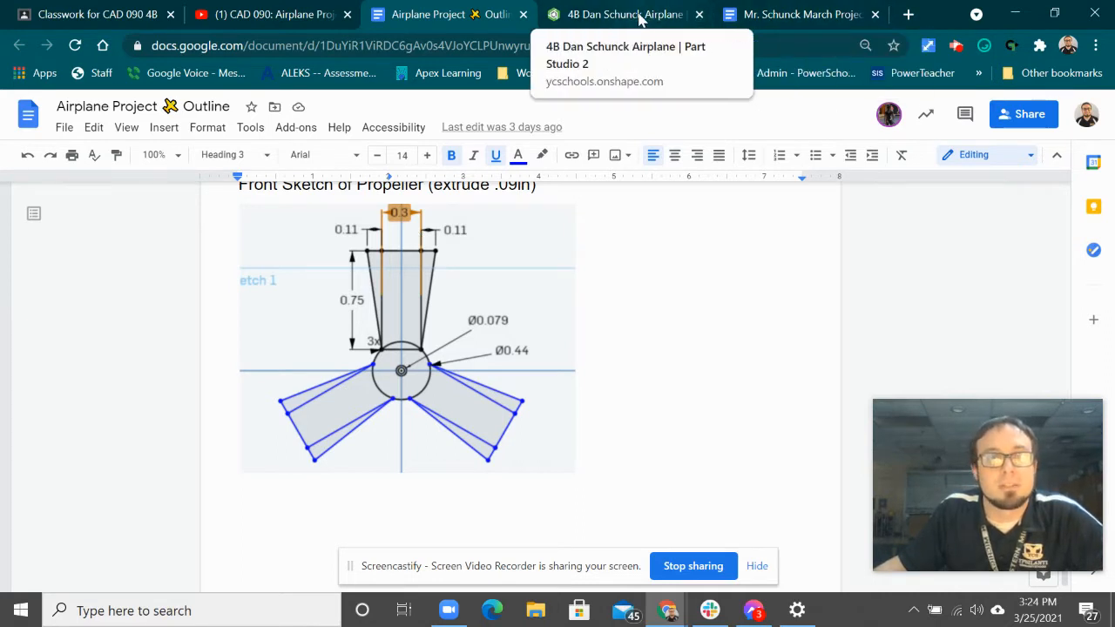
Step: Begin a Front-plane sketch with a hub circle at the origin, then view the March task chart
{"action": "left_click", "coordinate": [624, 14]}
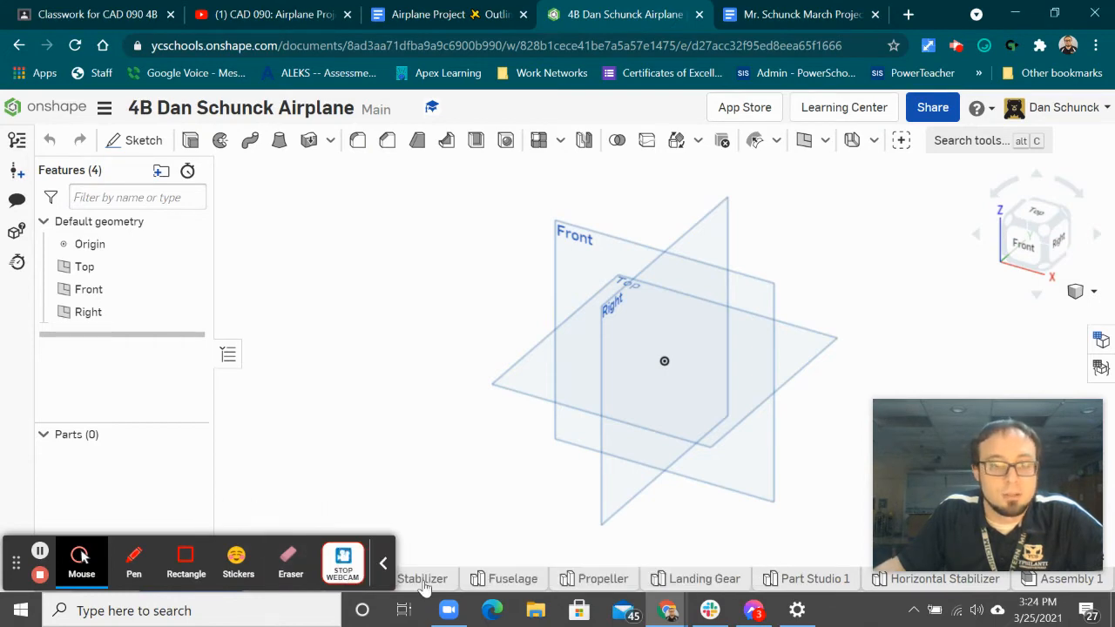
{"action": "left_click", "coordinate": [383, 563]}
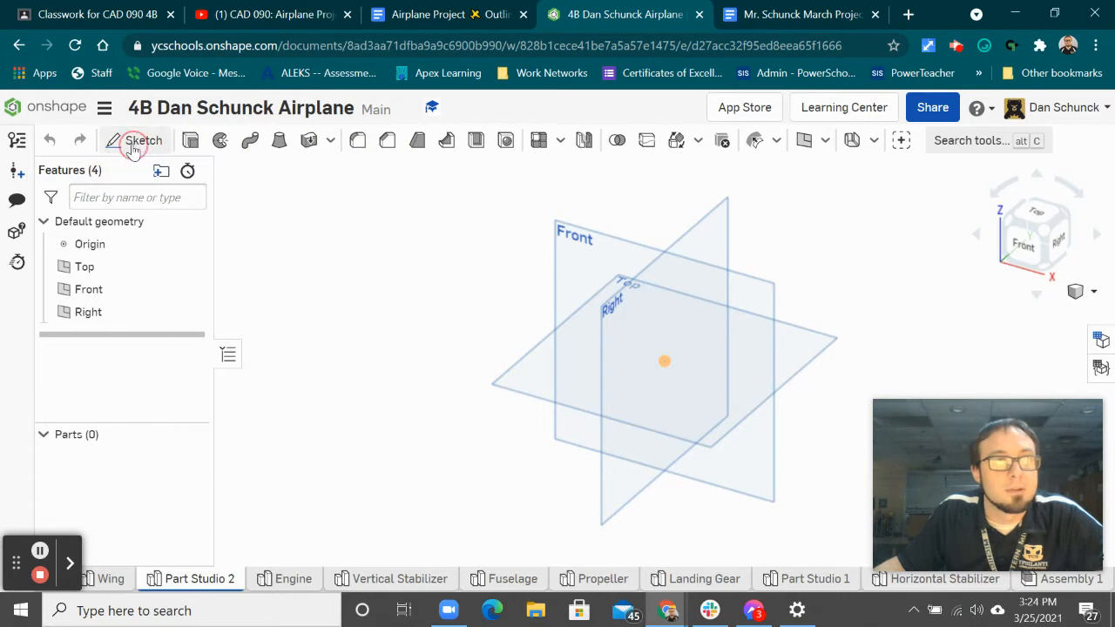
{"action": "left_click", "coordinate": [136, 140]}
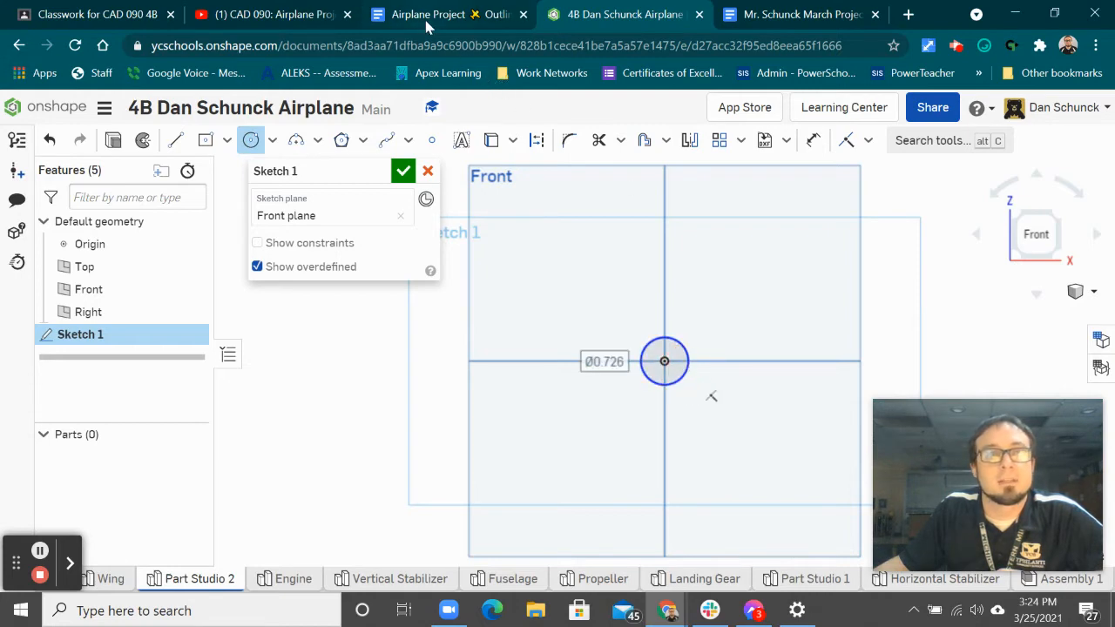
{"action": "left_click", "coordinate": [446, 14]}
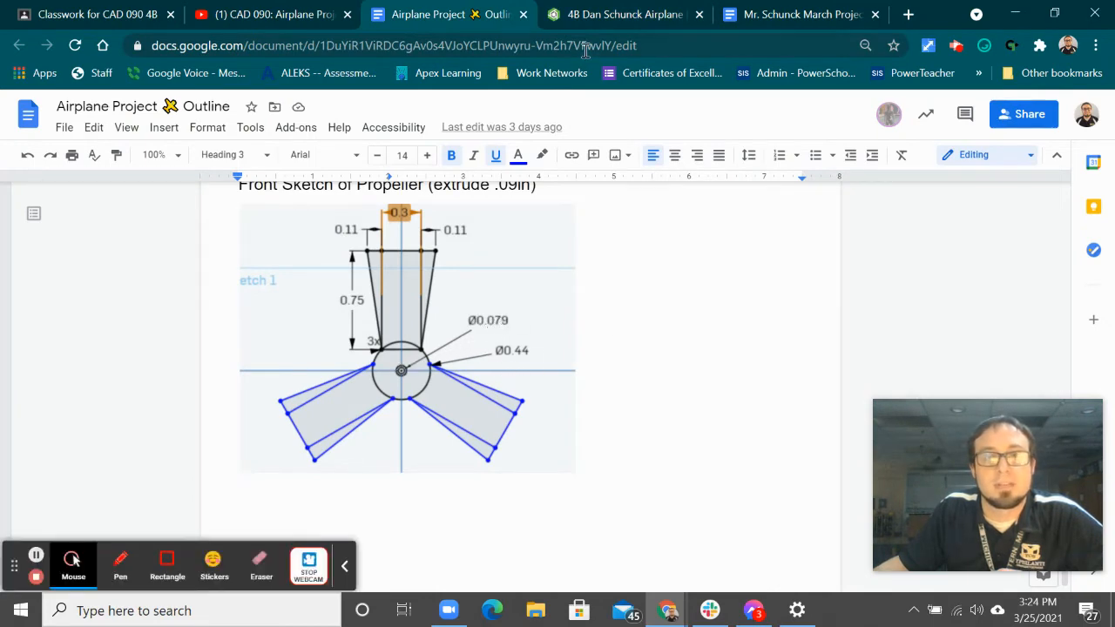
{"action": "left_click", "coordinate": [797, 13]}
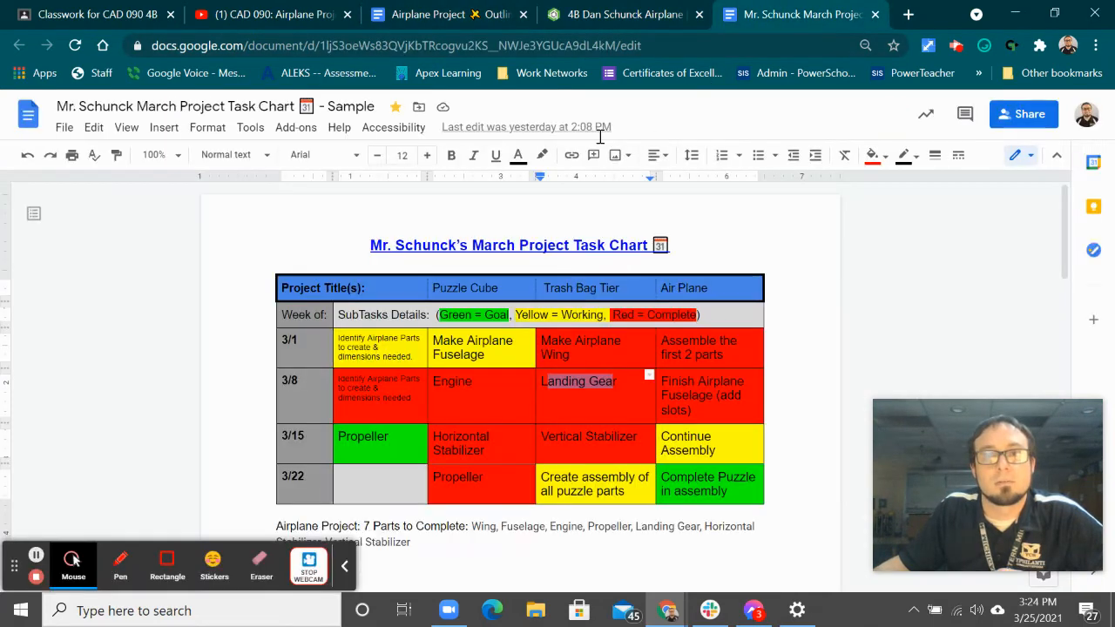
Step: Dimension the hub circles Ø0.079 and Ø0.44 and add the blade rectangle above them
{"action": "left_click", "coordinate": [624, 14]}
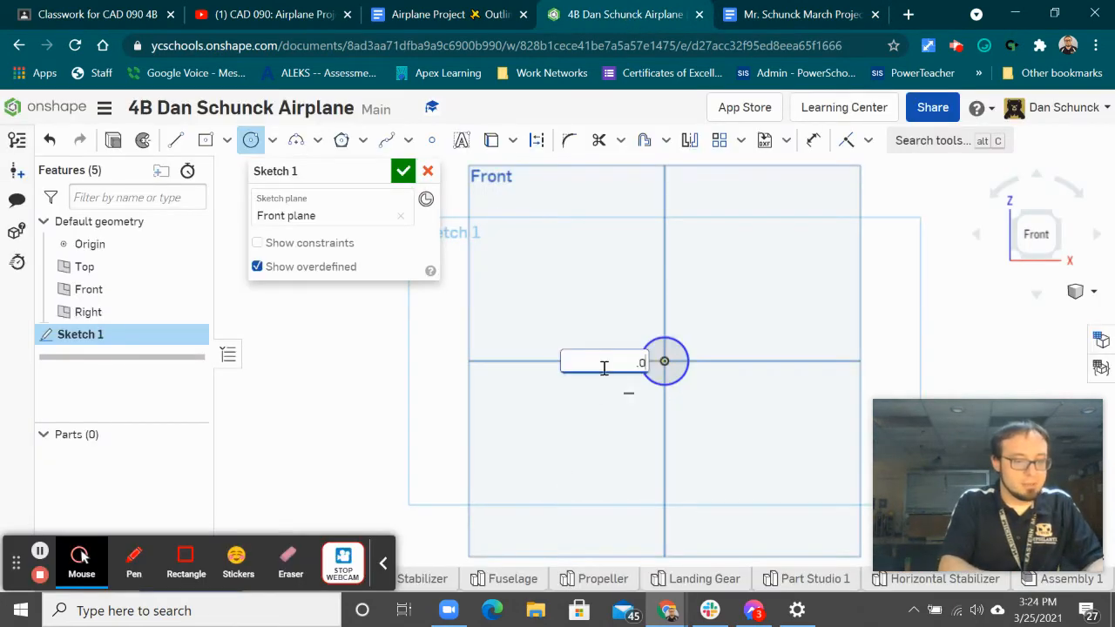
{"action": "type", "text": ".079"}
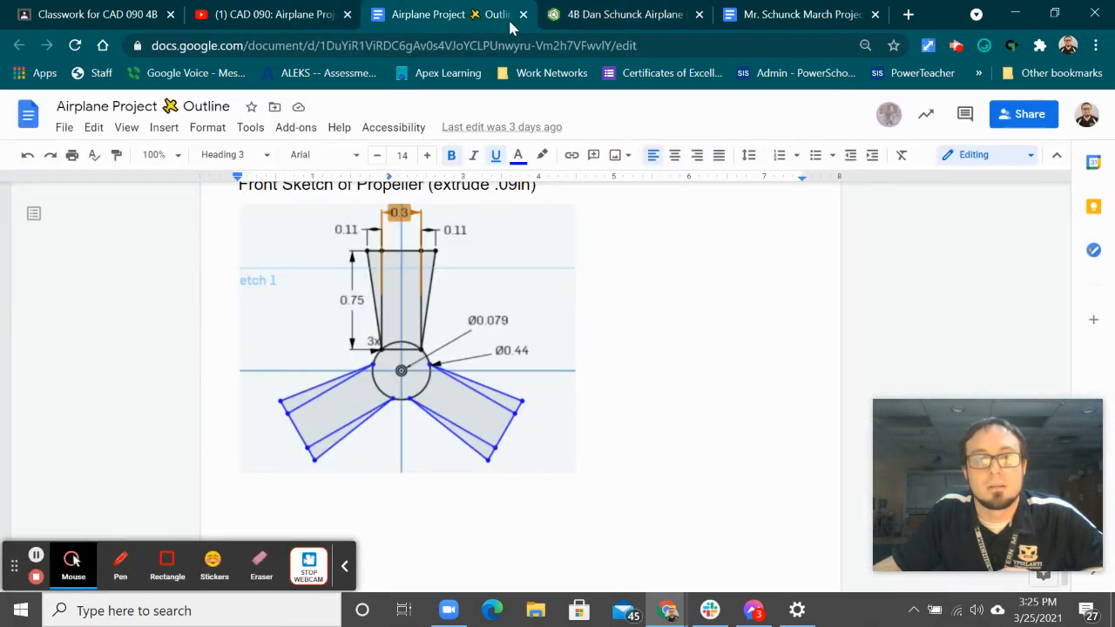
{"action": "left_click", "coordinate": [624, 14]}
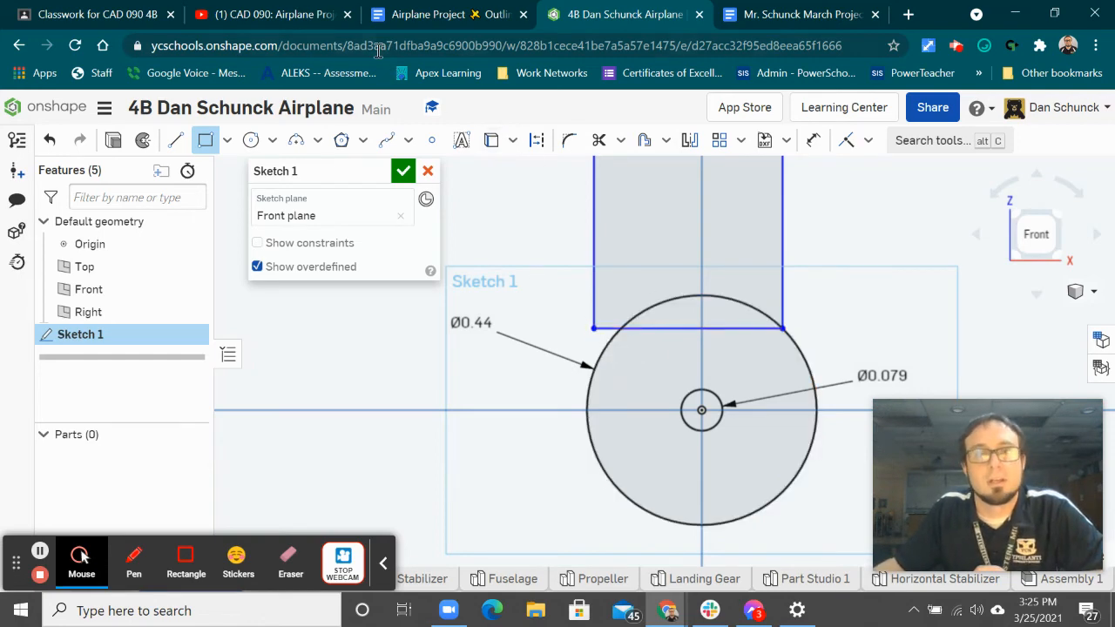
Step: Check the reference drawing and dimension the blade rectangle 0.75 tall
{"action": "left_click", "coordinate": [444, 14]}
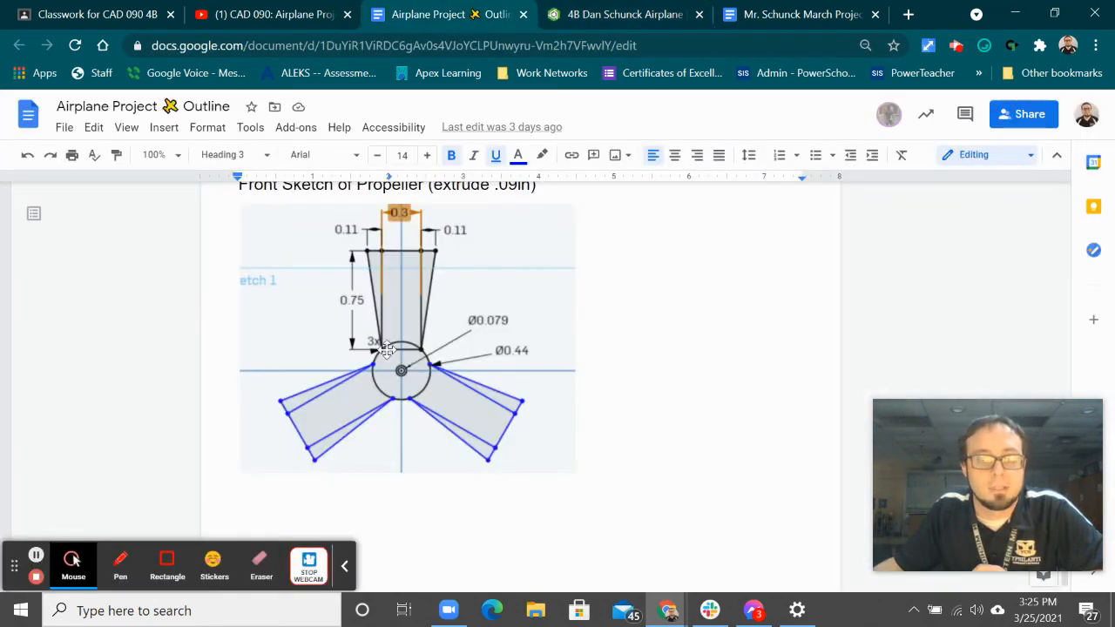
{"action": "mouse_move", "coordinate": [394, 261]}
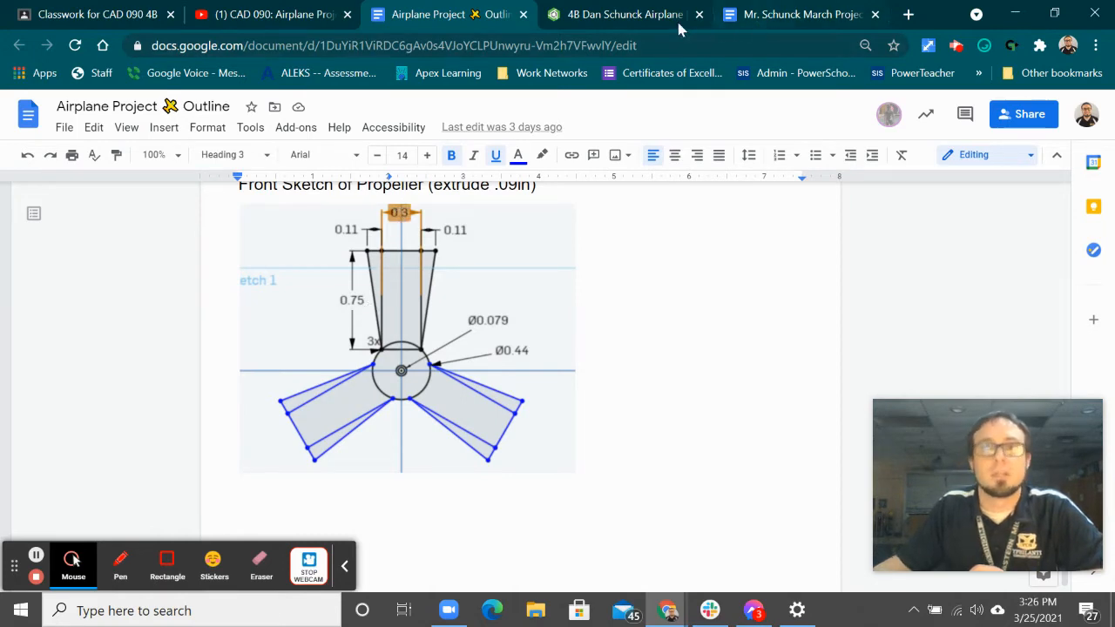
{"action": "left_click", "coordinate": [624, 14]}
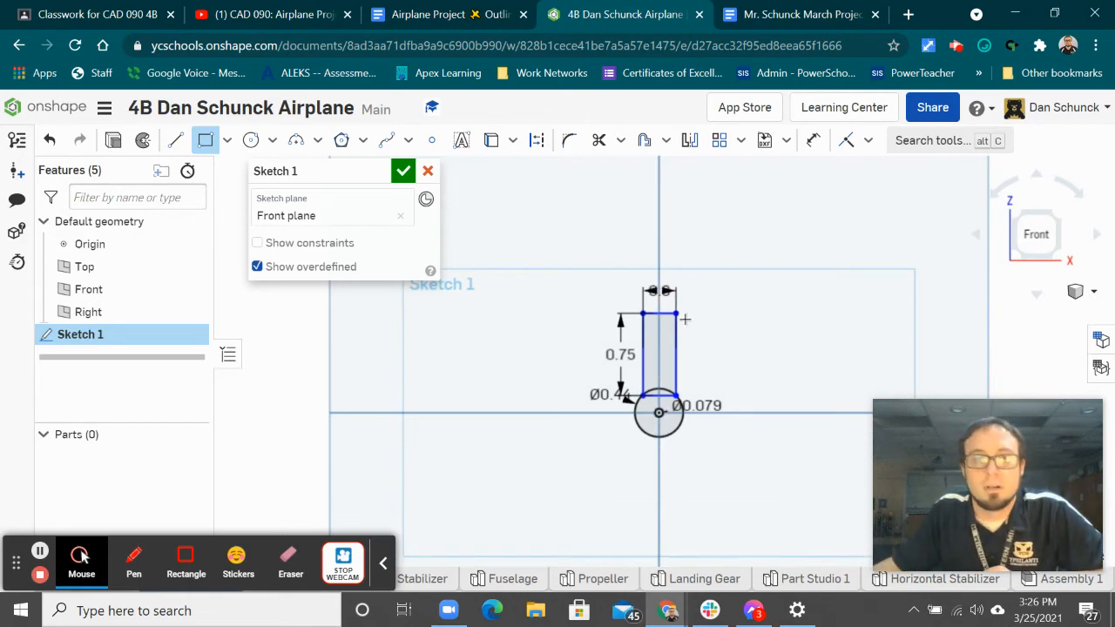
Step: Make the rectangle's bottom corners coincident with the hub circle and finish Sketch 1
{"action": "scroll", "scroll_direction": "up", "scroll_amount": 3}
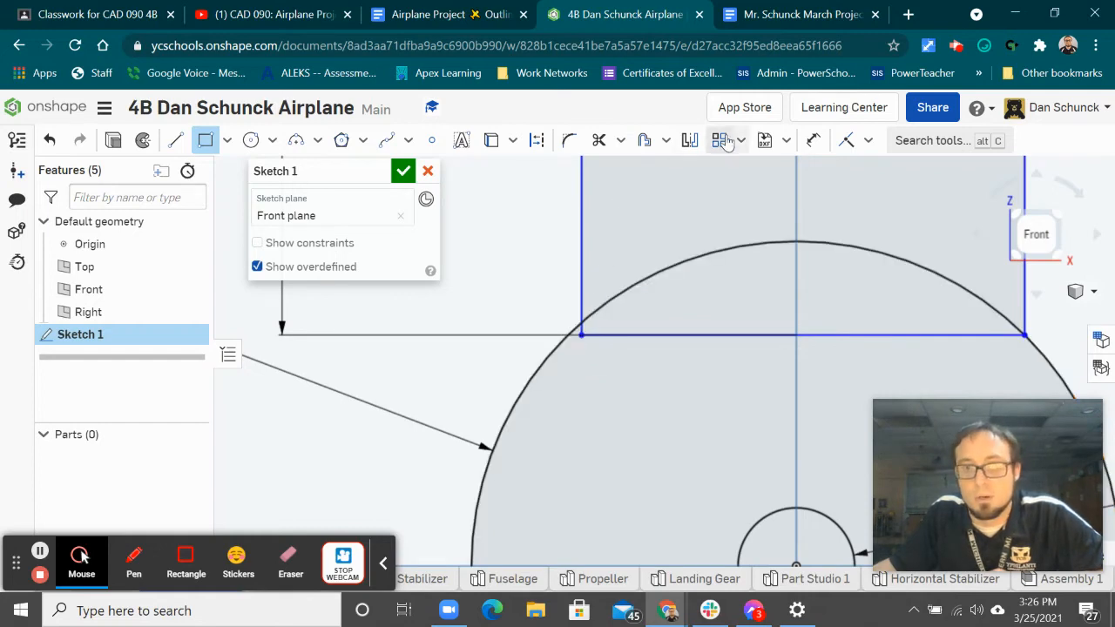
{"action": "mouse_move", "coordinate": [862, 150]}
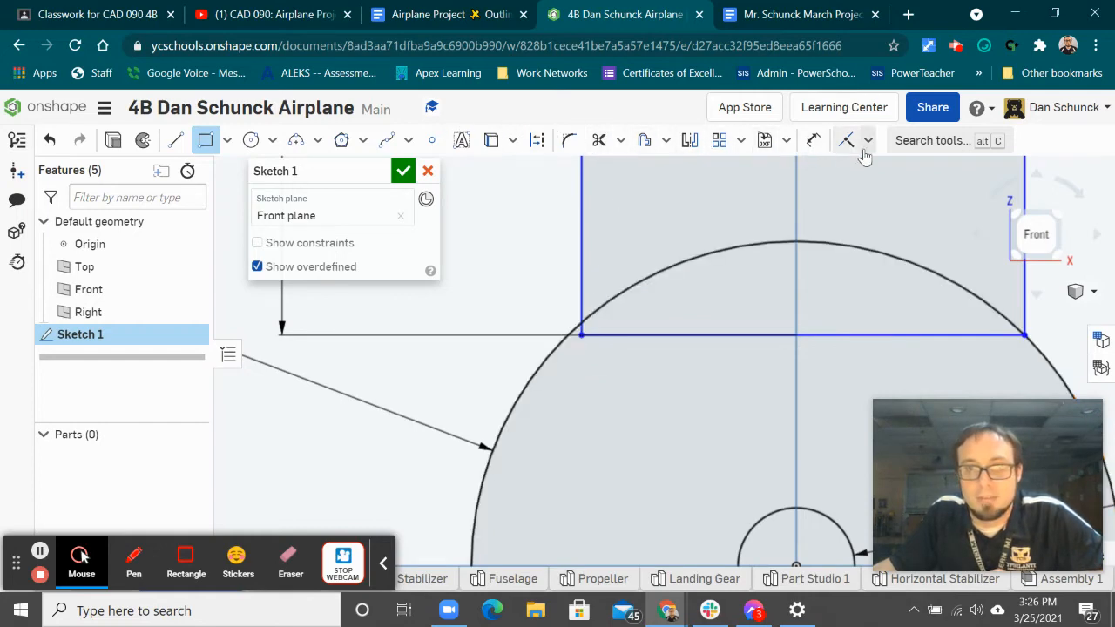
{"action": "left_click", "coordinate": [867, 139]}
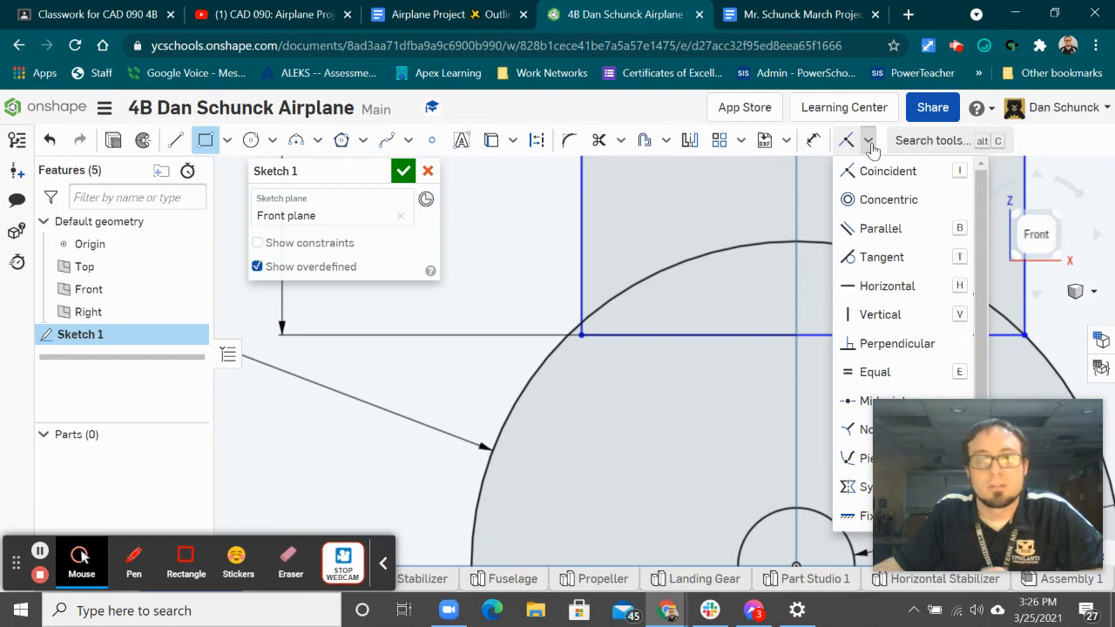
{"action": "mouse_move", "coordinate": [889, 170]}
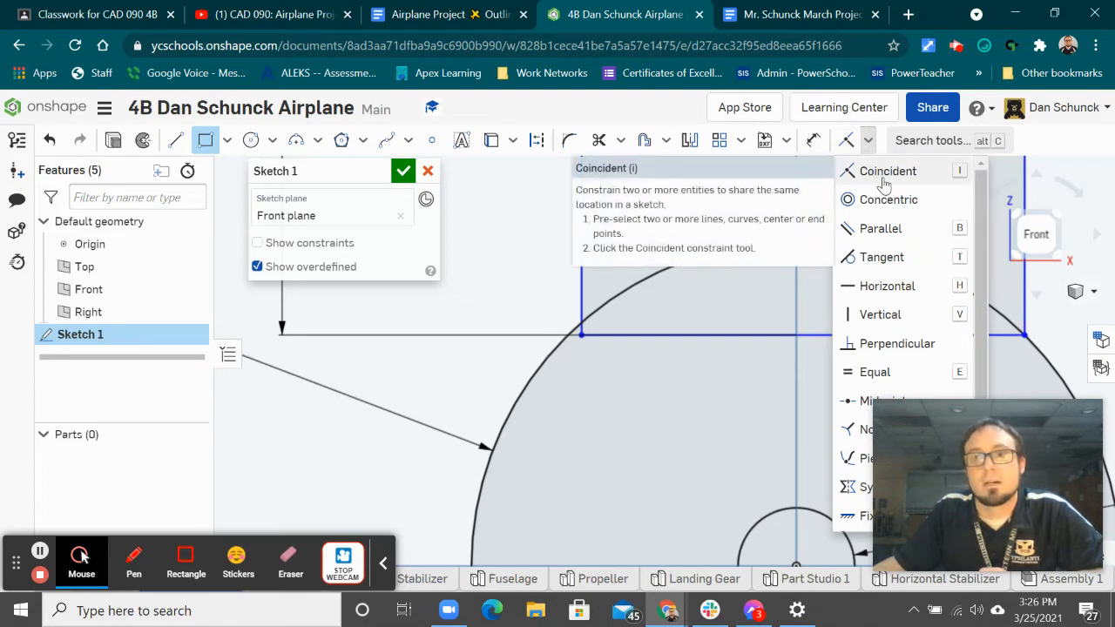
{"action": "left_click", "coordinate": [889, 171]}
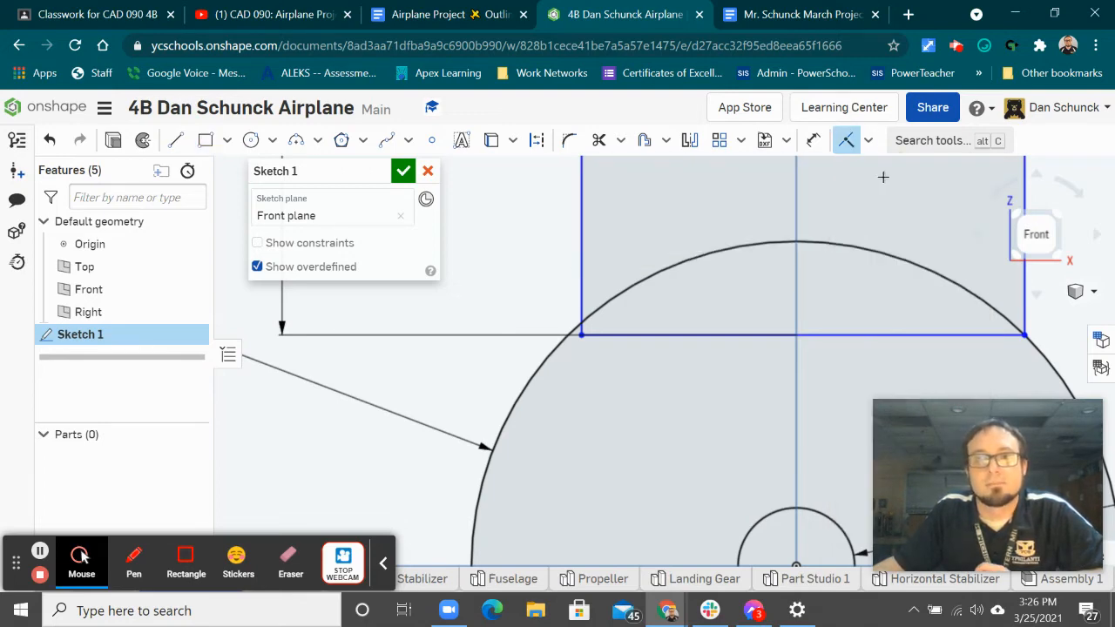
{"action": "left_click", "coordinate": [582, 338]}
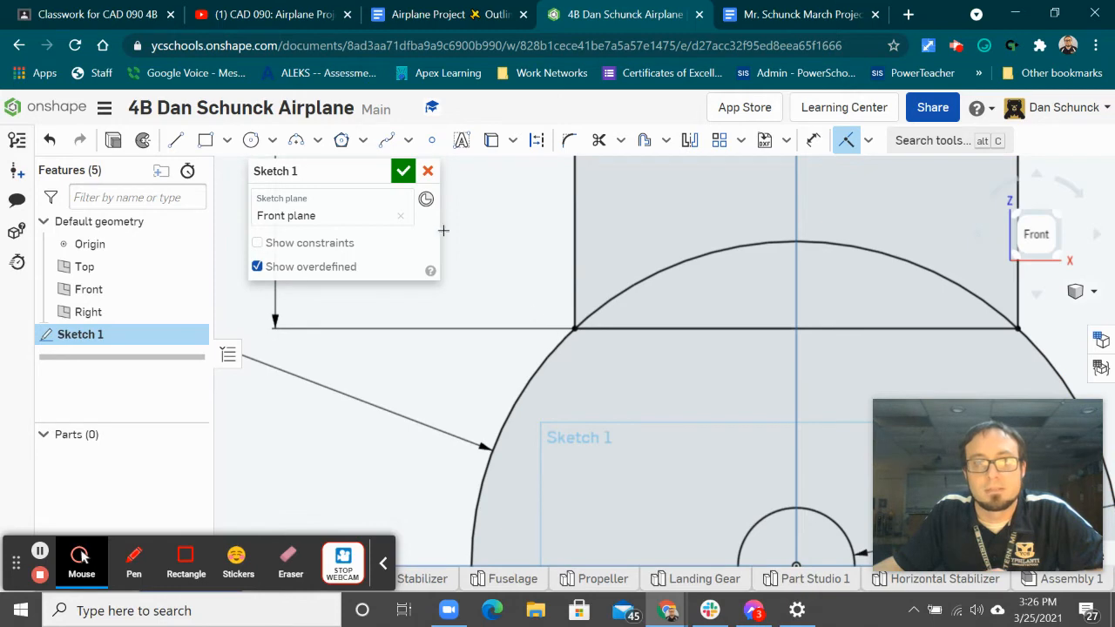
{"action": "left_click", "coordinate": [402, 171]}
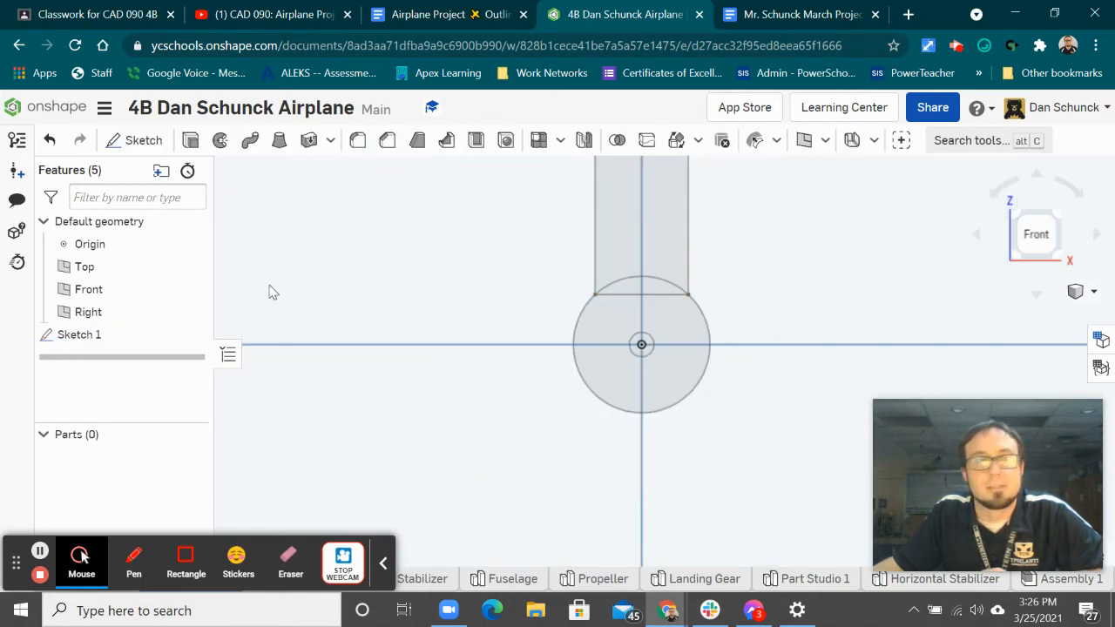
Step: Reopen Sketch 1 and draw the slanted blade sides tapering from the 0.3 wide top to the hub
{"action": "double_click", "coordinate": [81, 334]}
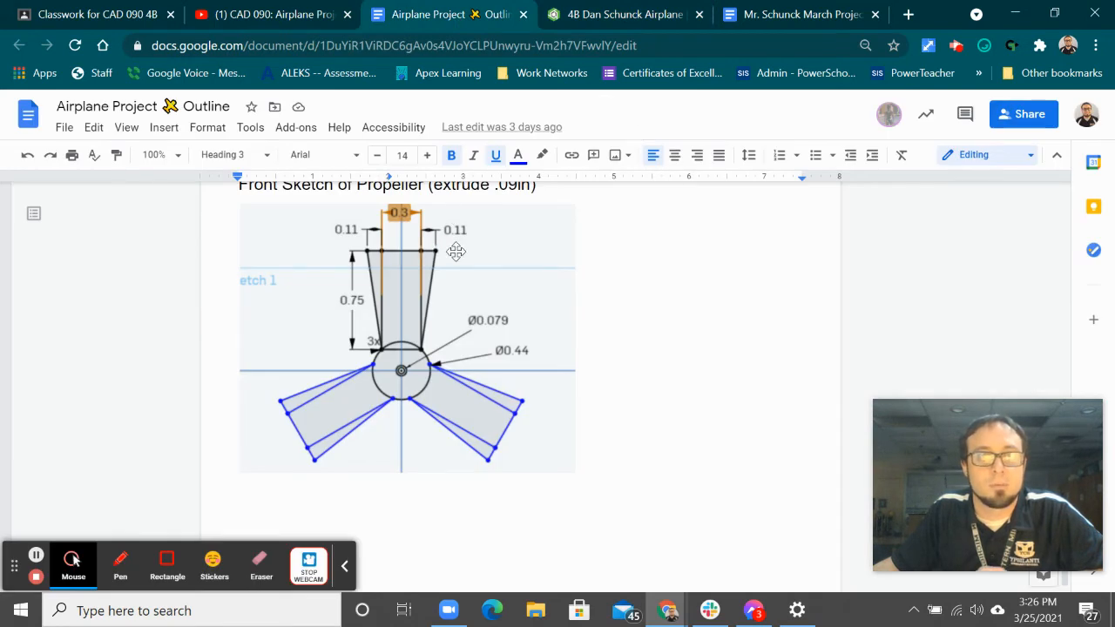
{"action": "mouse_move", "coordinate": [425, 355]}
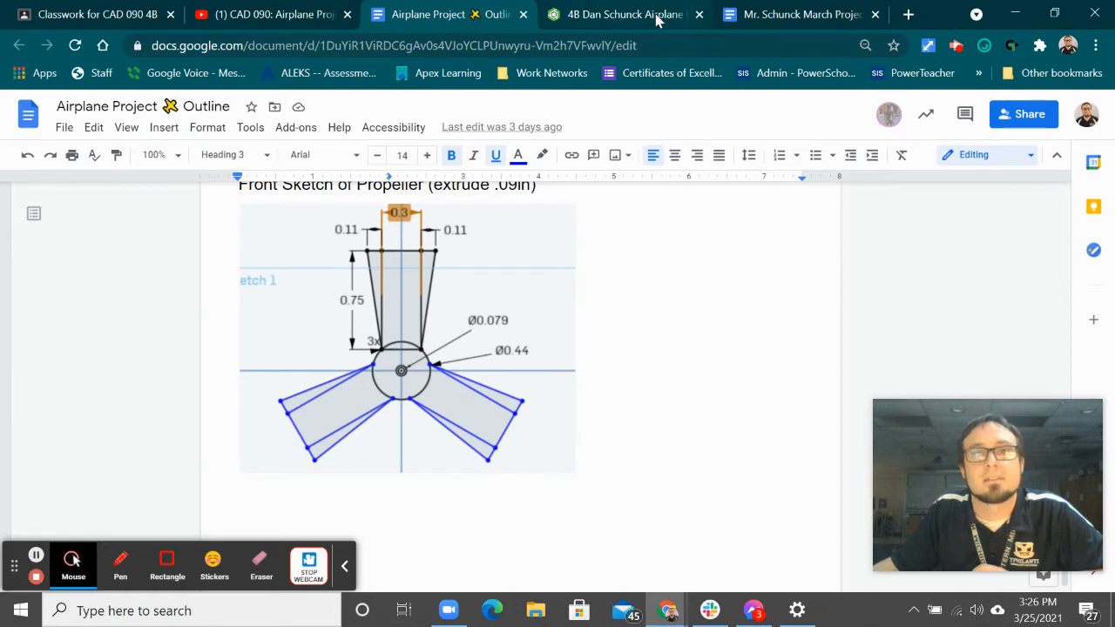
{"action": "left_click", "coordinate": [624, 14]}
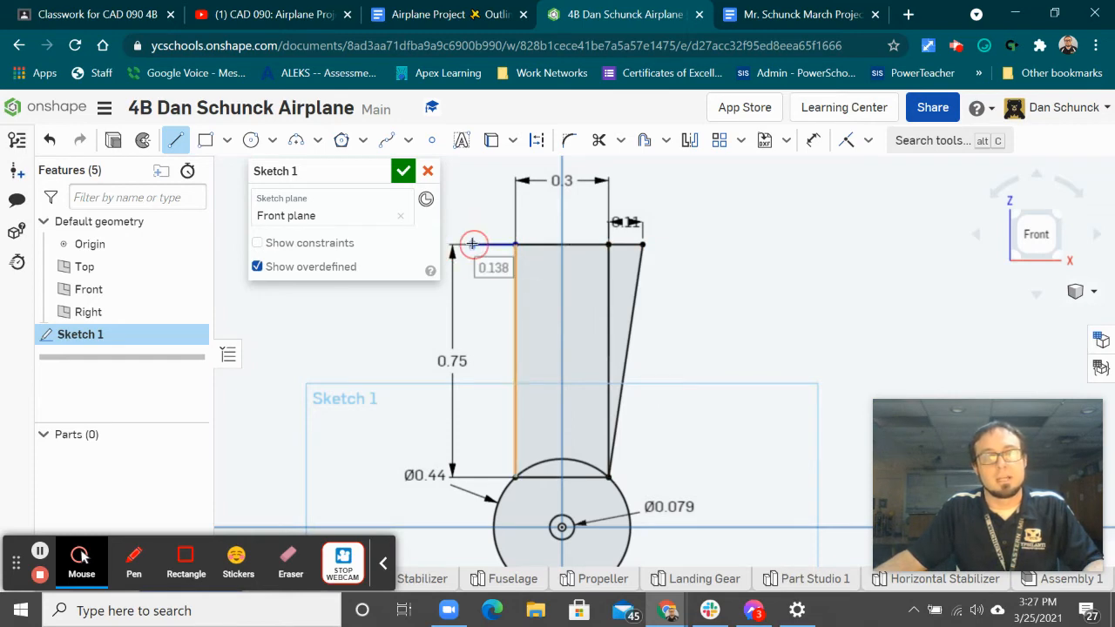
{"action": "left_click", "coordinate": [495, 268]}
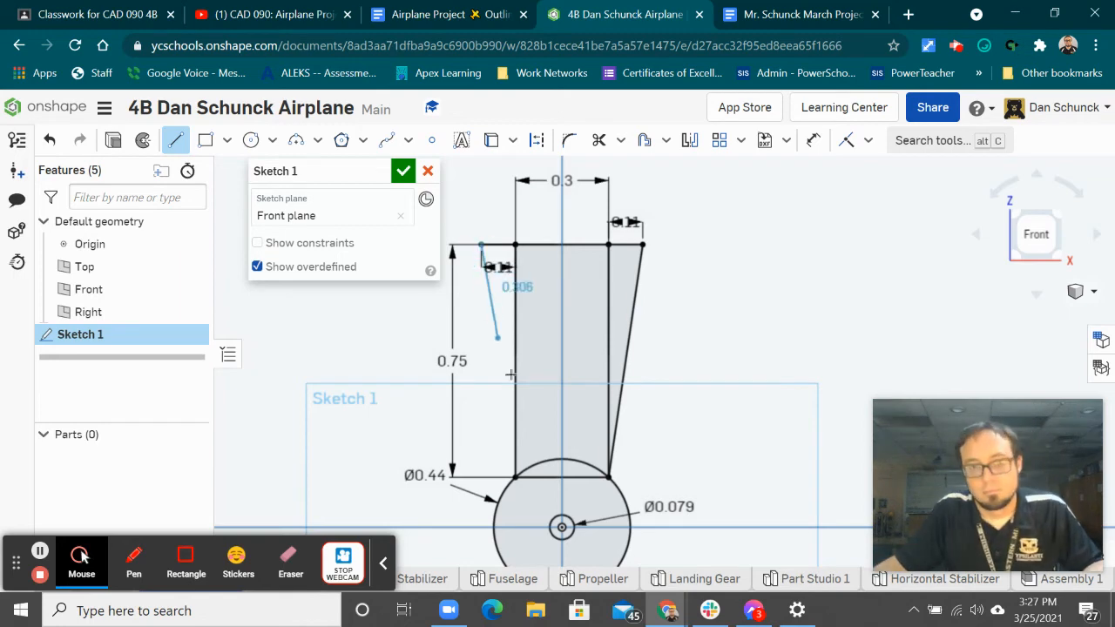
{"action": "left_click_drag", "start_coordinate": [497, 338], "coordinate": [513, 477]}
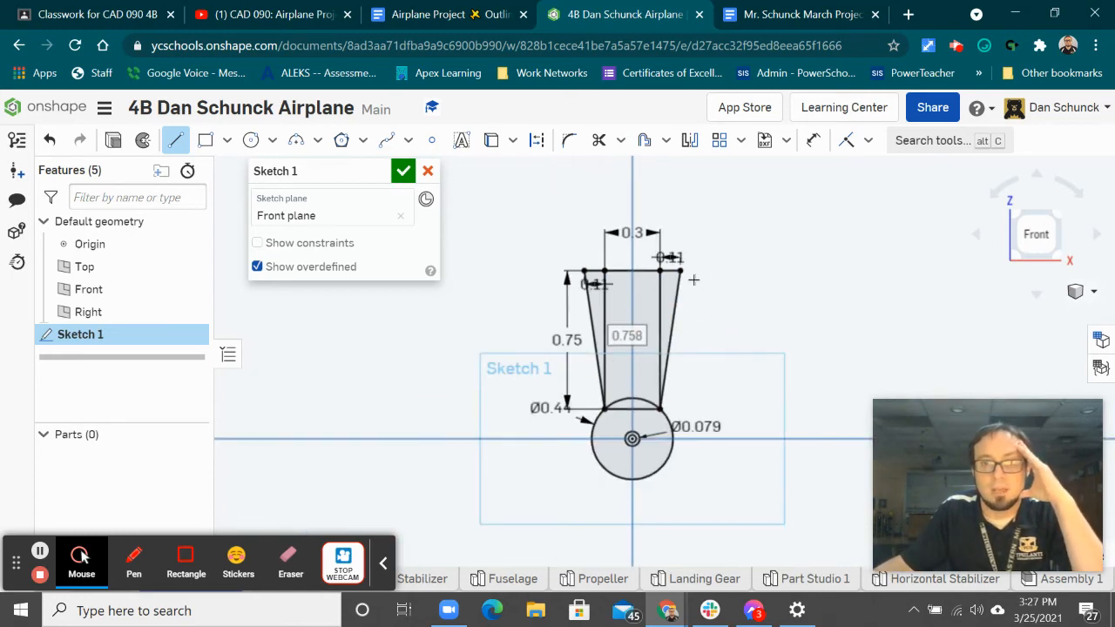
Step: Circular-pattern the tapered blade 3 times about the hub center and finish the sketch
{"action": "left_click", "coordinate": [742, 139]}
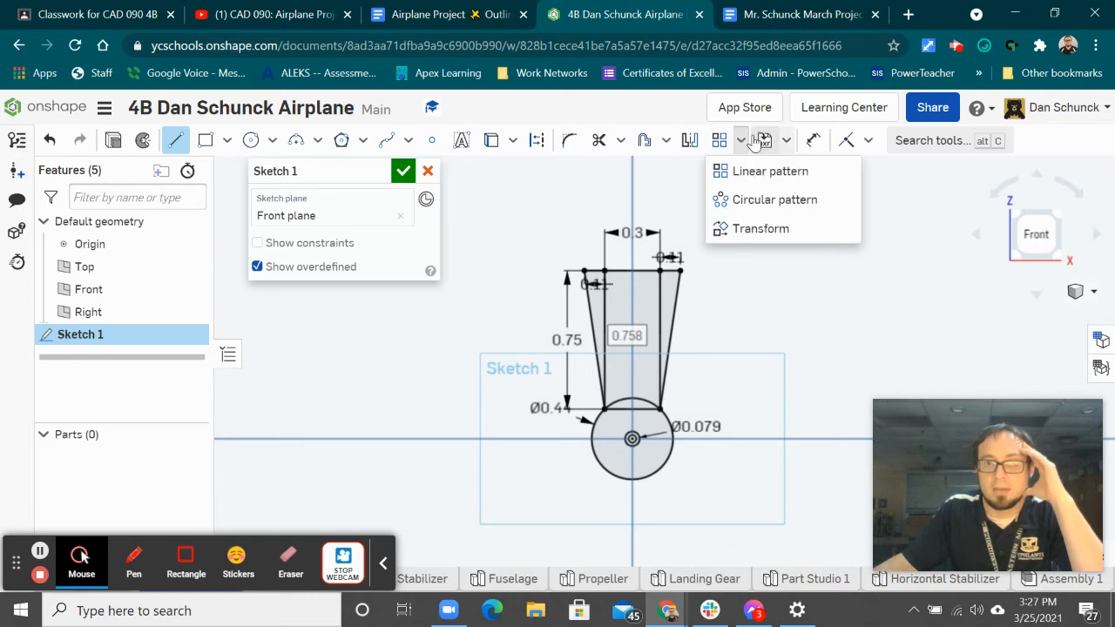
{"action": "mouse_move", "coordinate": [773, 199]}
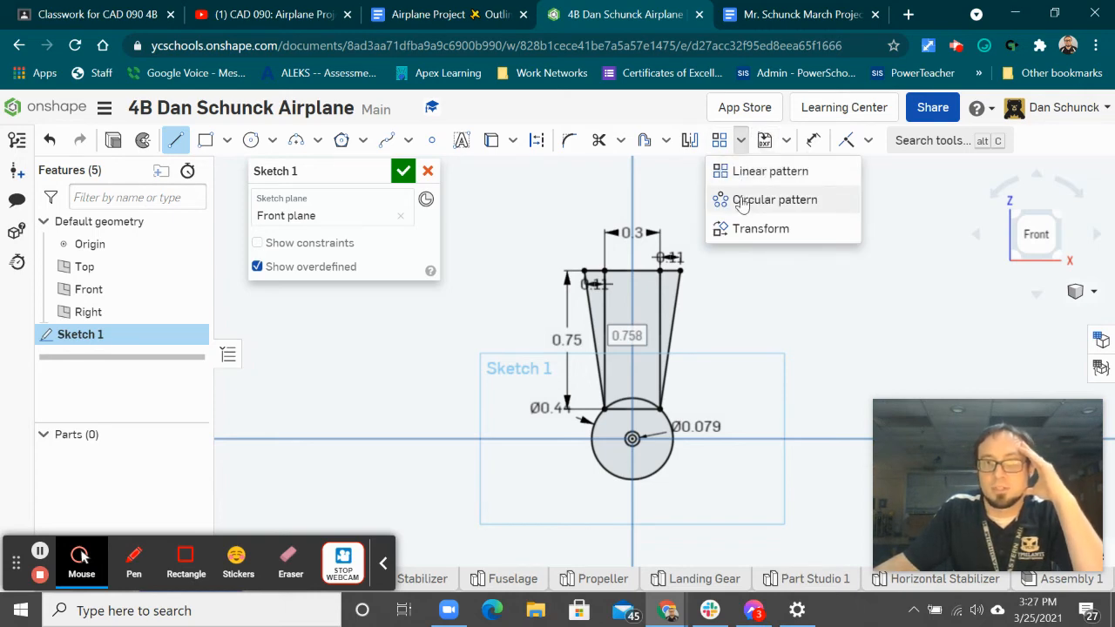
{"action": "mouse_move", "coordinate": [773, 199]}
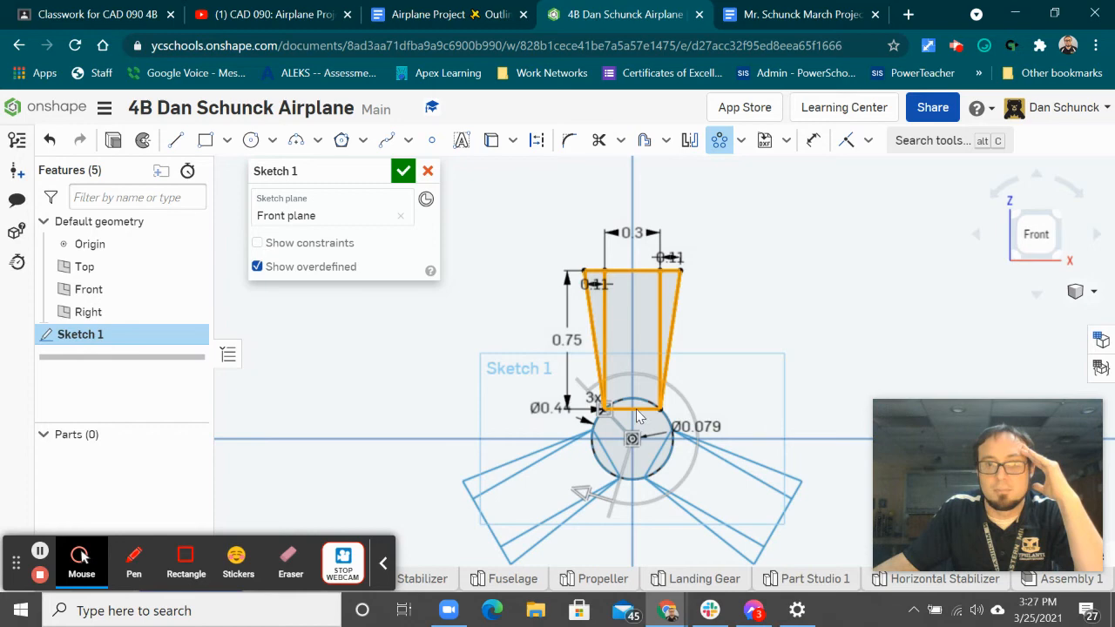
{"action": "scroll", "scroll_direction": "up", "scroll_amount": 3}
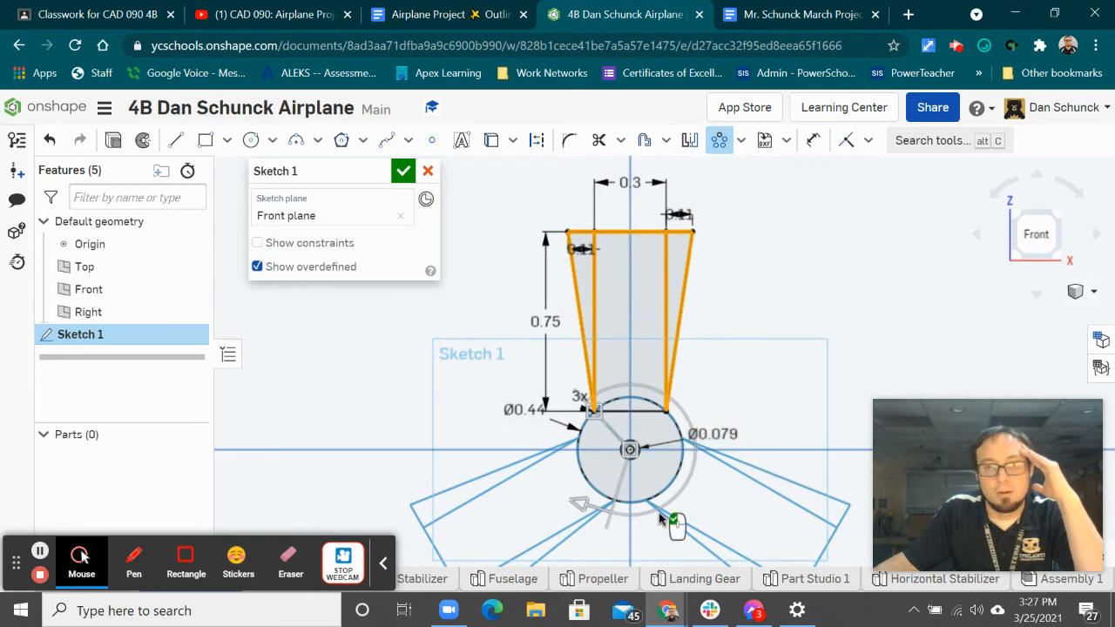
{"action": "mouse_move", "coordinate": [775, 357]}
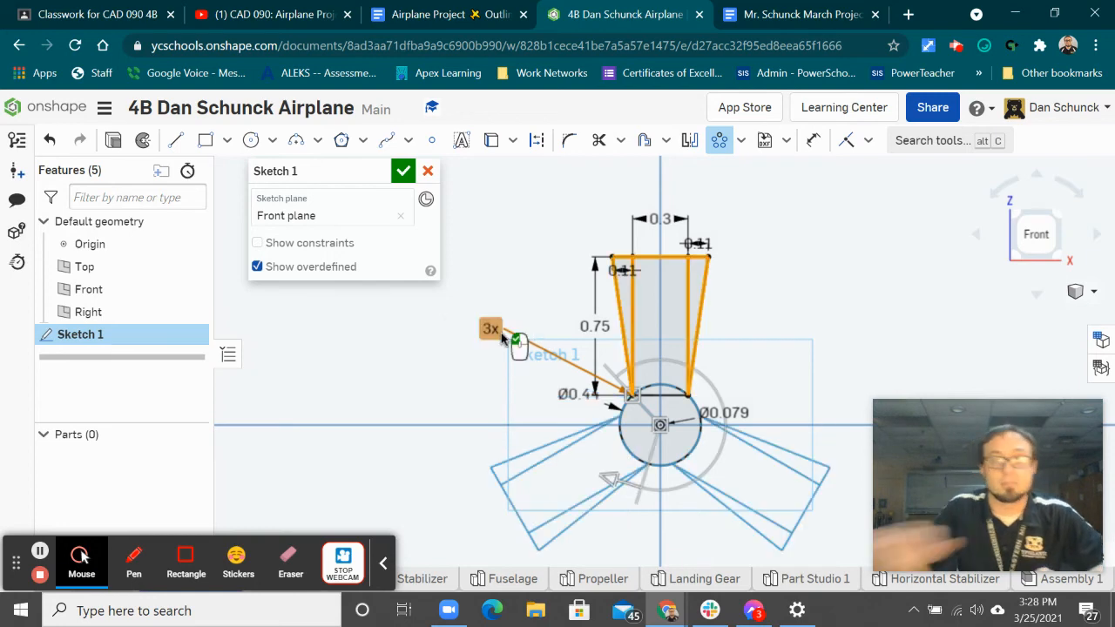
{"action": "left_click", "coordinate": [402, 171]}
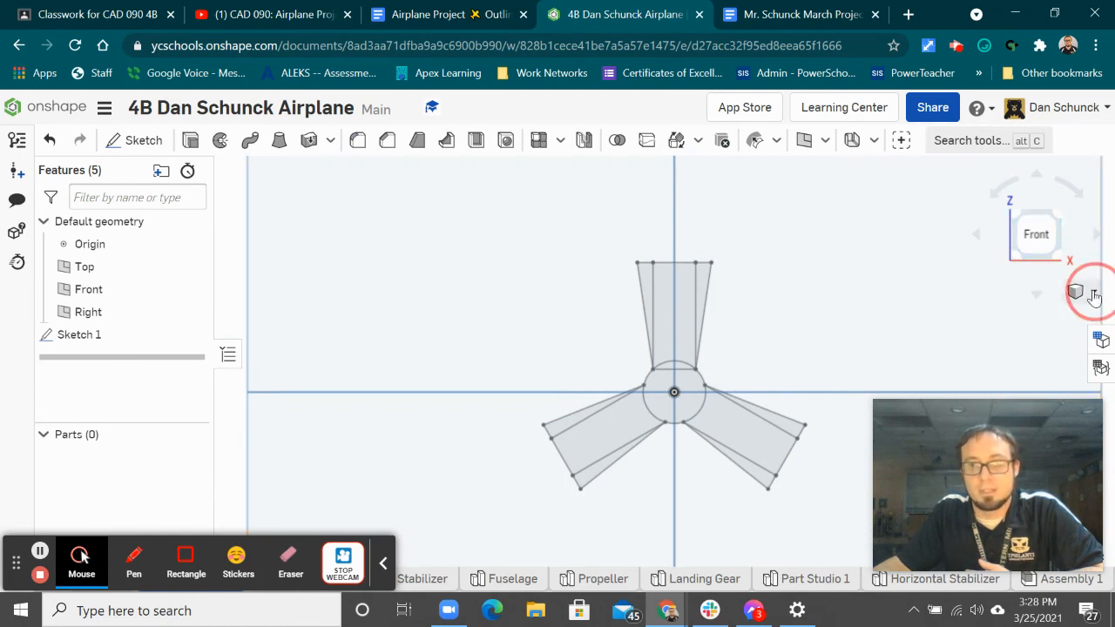
Step: Extrude the hub and all three blade regions into a solid 0.09 in thick
{"action": "left_click", "coordinate": [1094, 293]}
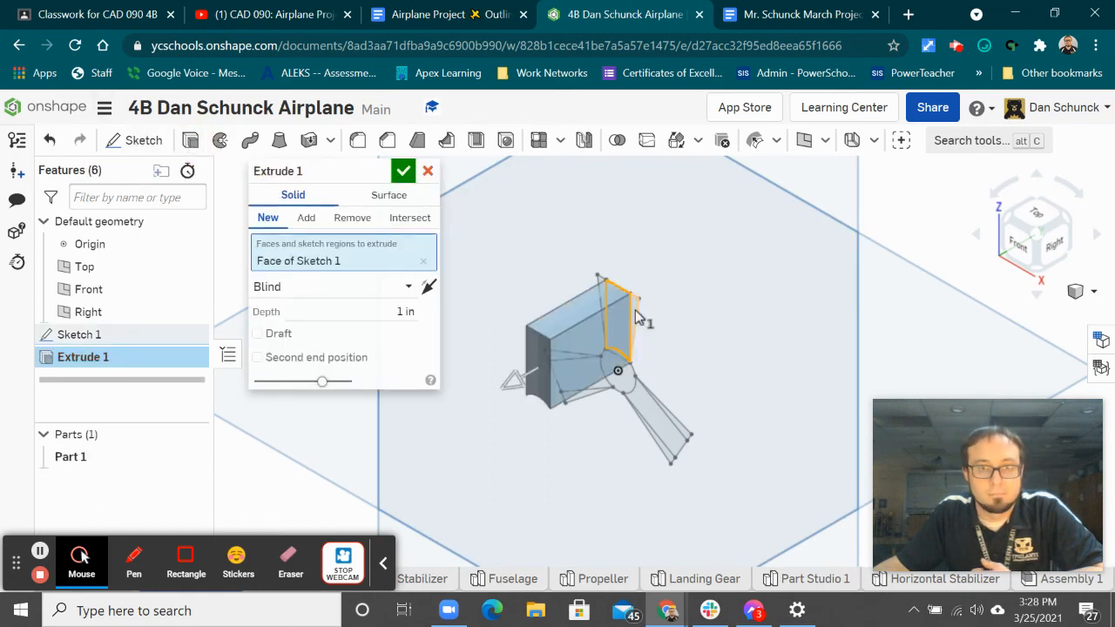
{"action": "left_click", "coordinate": [613, 314]}
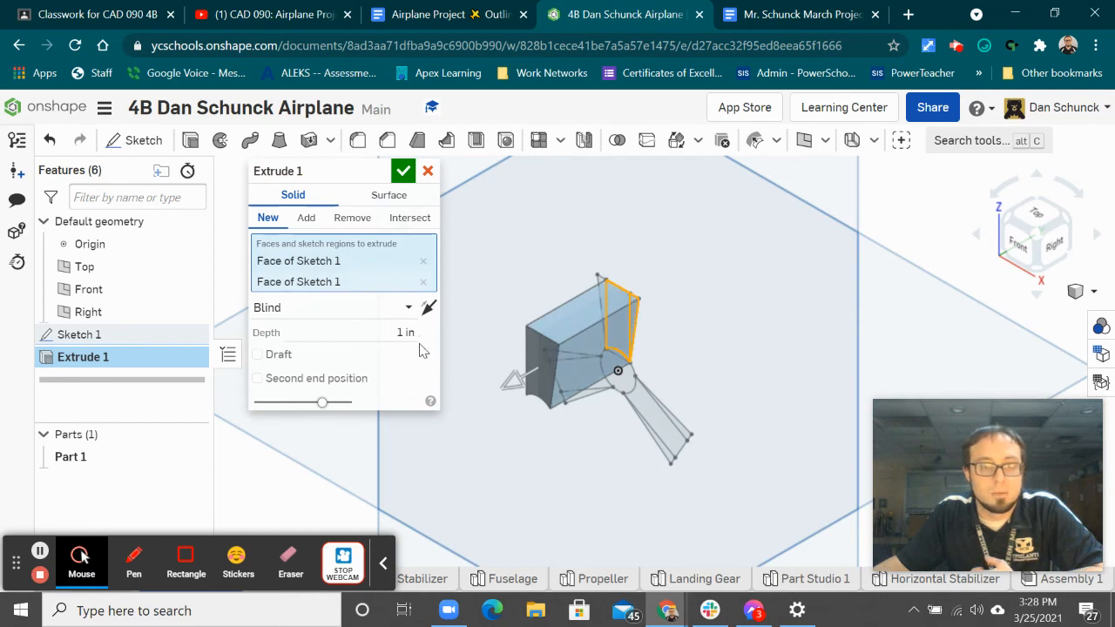
{"action": "left_click", "coordinate": [374, 331]}
{"action": "type", "text": "0.09"}
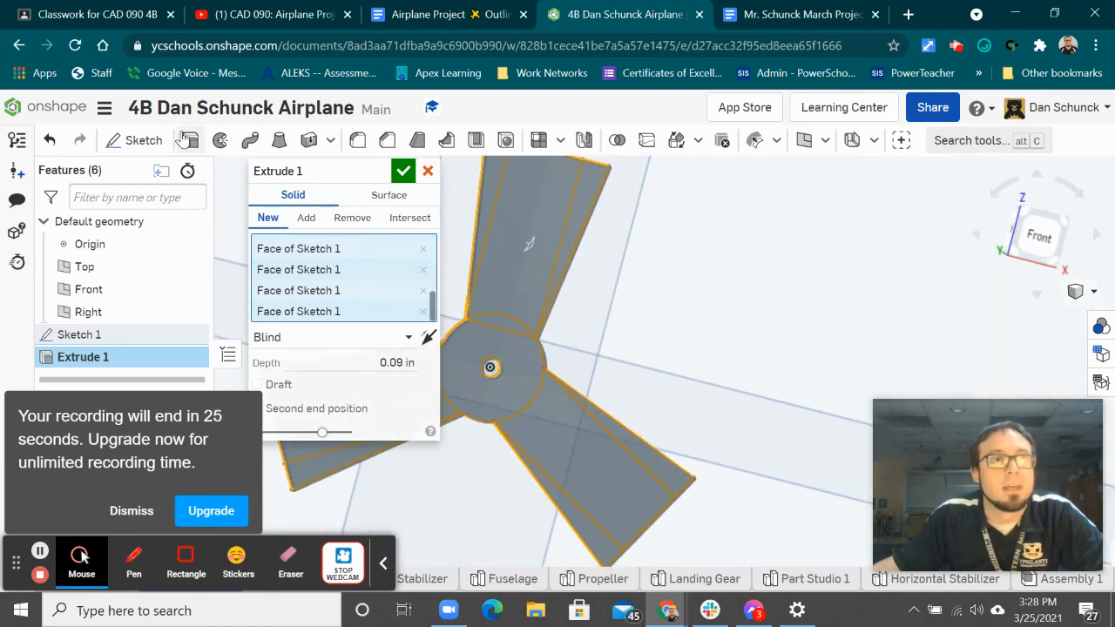
{"action": "left_click", "coordinate": [403, 171]}
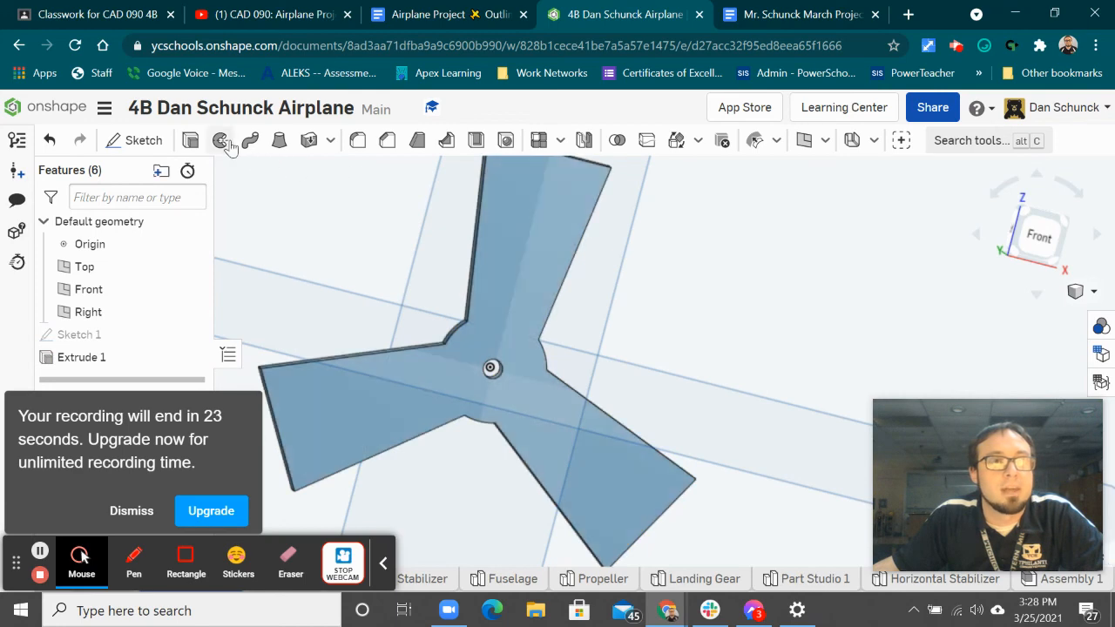
{"action": "mouse_move", "coordinate": [357, 139]}
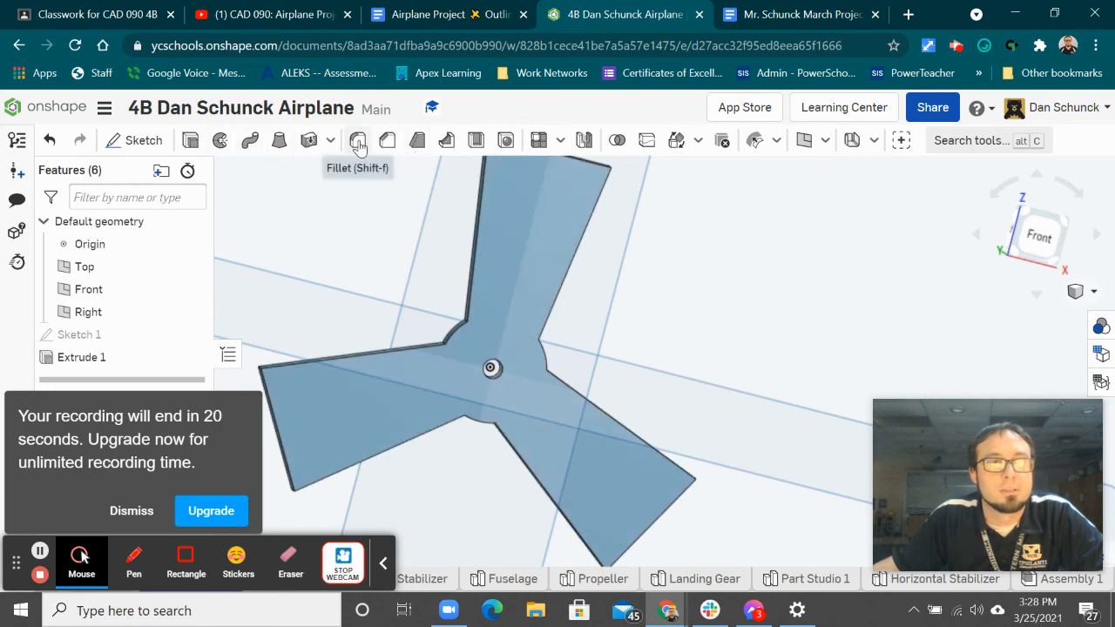
Step: Start a 0.1 in fillet on three blade-tip corner edges, orbiting to reach them
{"action": "left_click", "coordinate": [357, 139]}
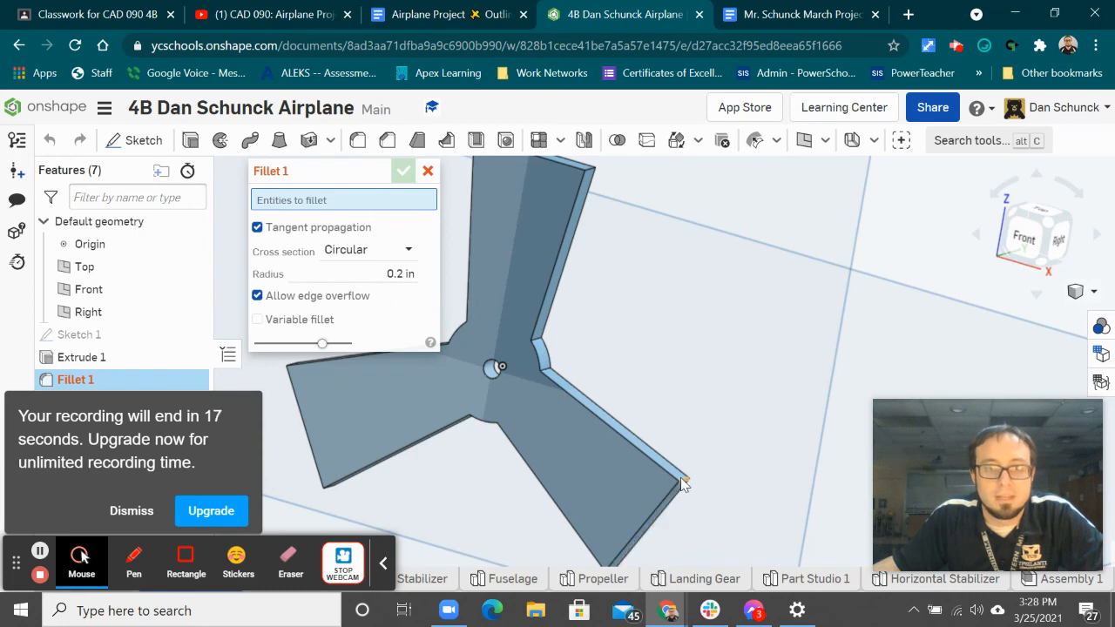
{"action": "left_click", "coordinate": [679, 481]}
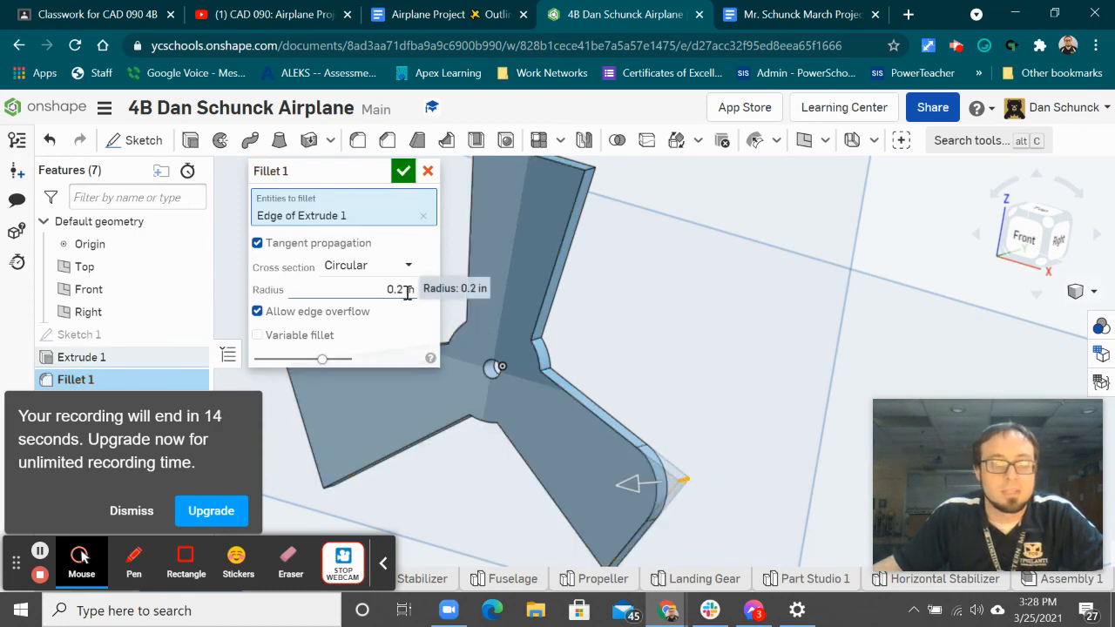
{"action": "triple_click", "coordinate": [399, 289]}
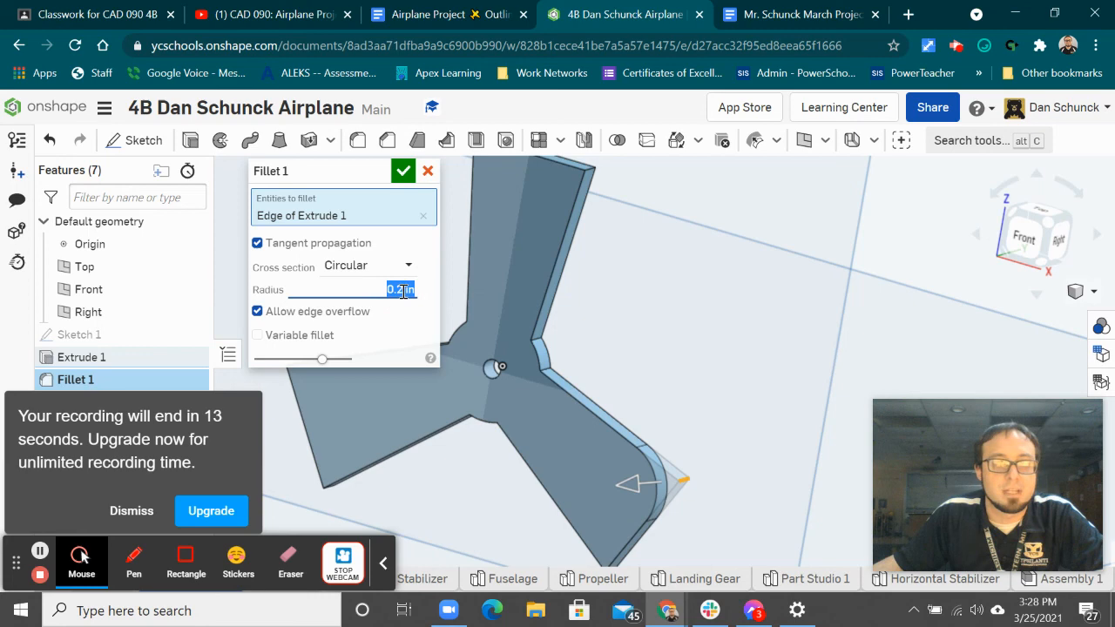
{"action": "type", "text": "0.1"}
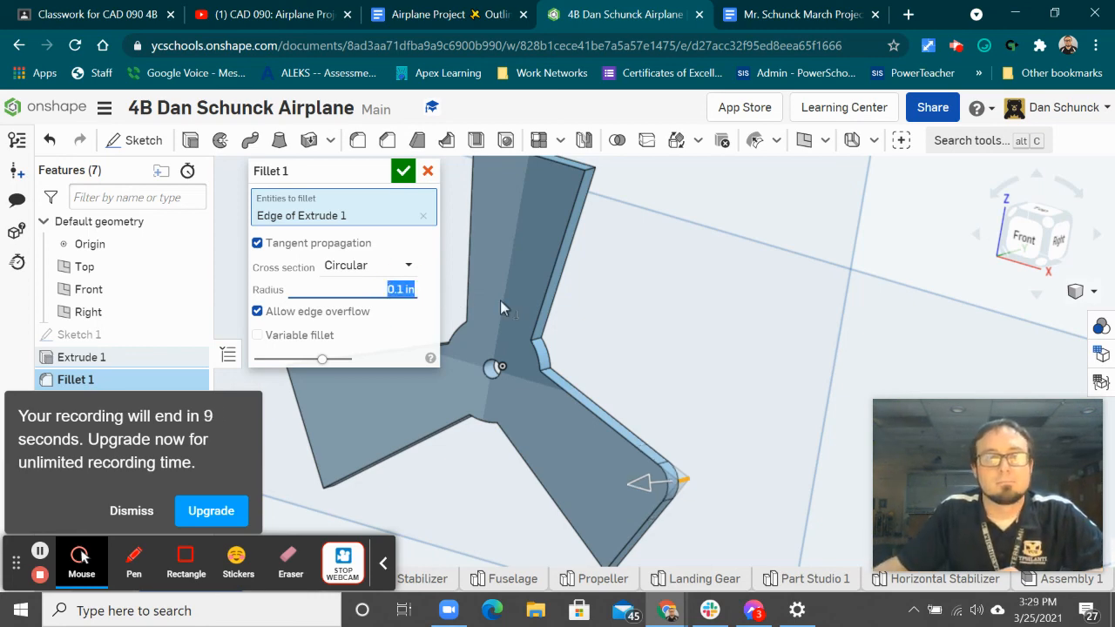
{"action": "left_click", "coordinate": [589, 165]}
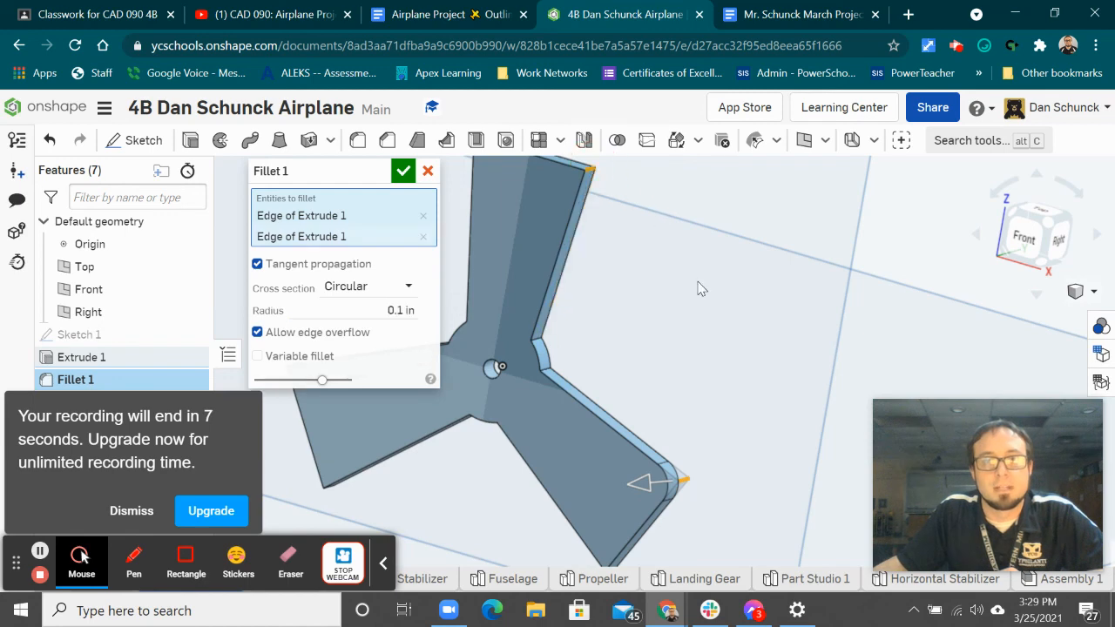
{"action": "left_click_drag", "start_coordinate": [700, 287], "coordinate": [728, 339]}
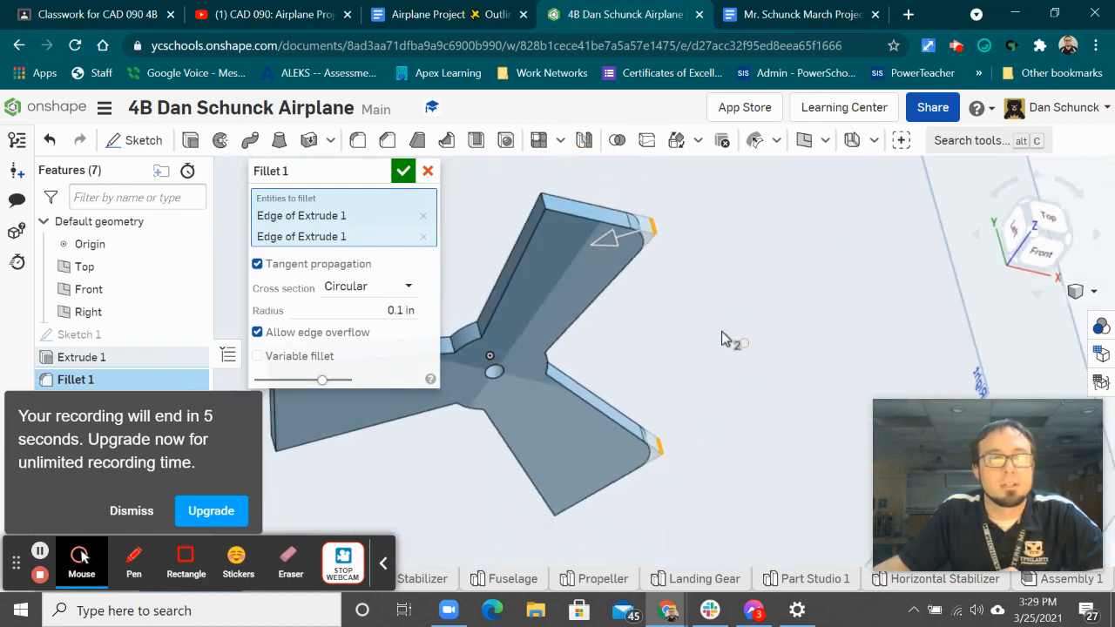
{"action": "left_click", "coordinate": [544, 206]}
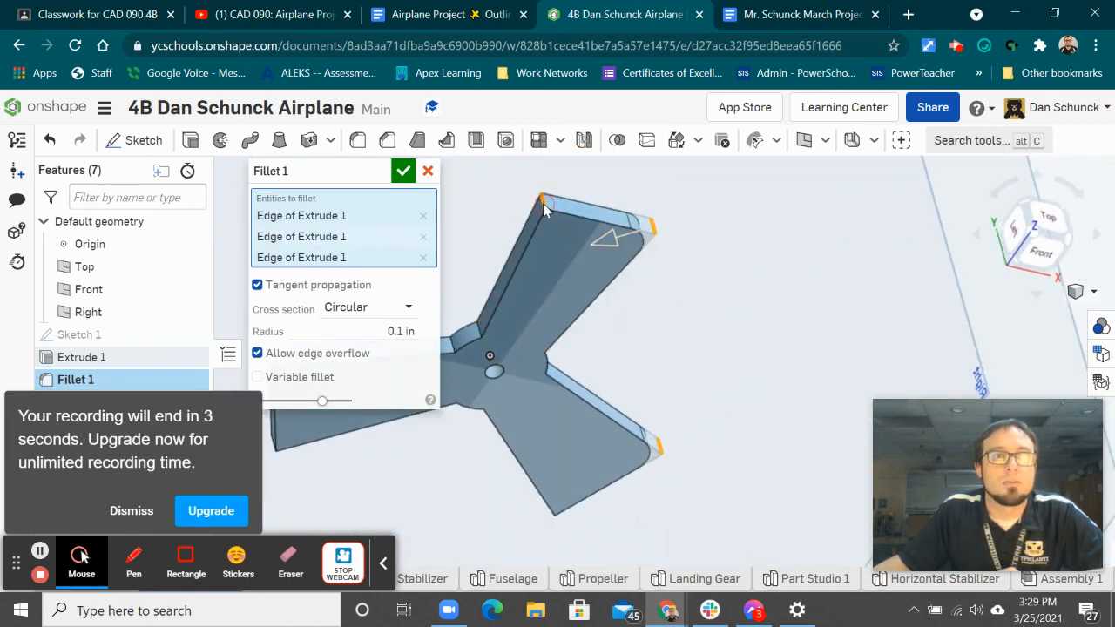